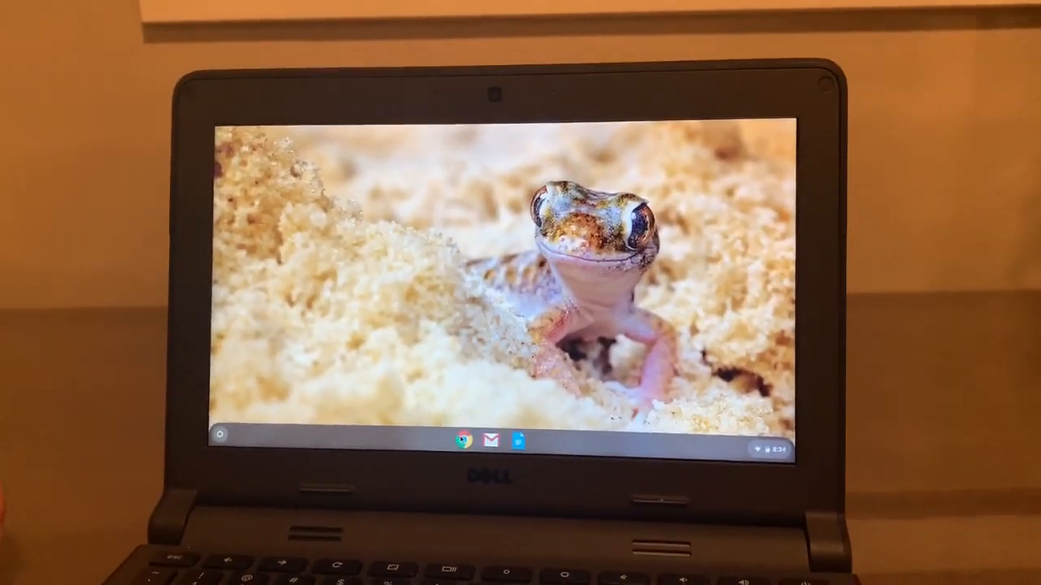
Launch Chrome from the shelf to a new tab showing the Google start page
{"action": "left_click", "coordinate": [462, 442]}
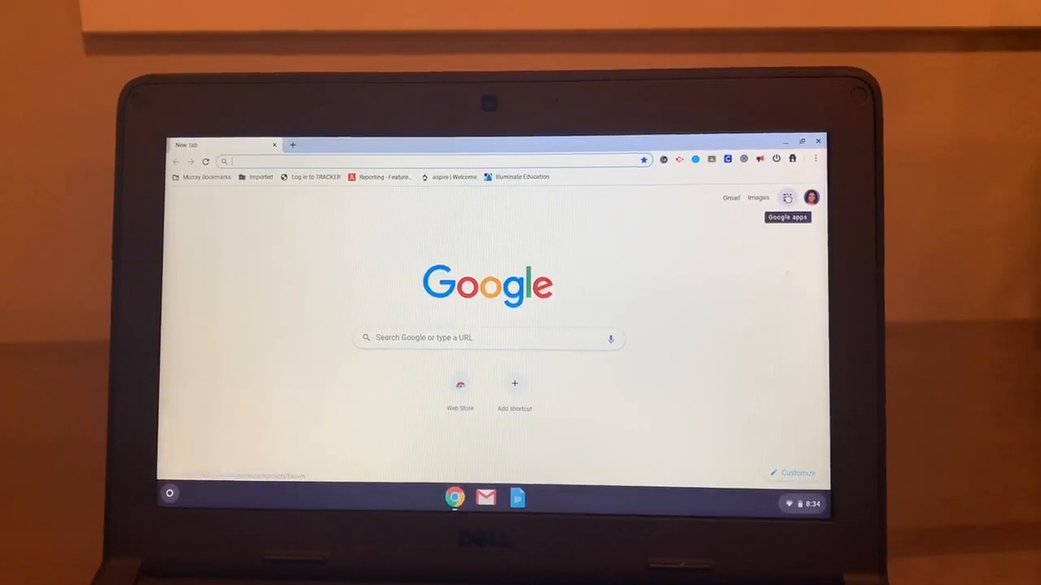
Go to Google Classroom from the Google apps grid to see all class cards
{"action": "left_click", "coordinate": [788, 196]}
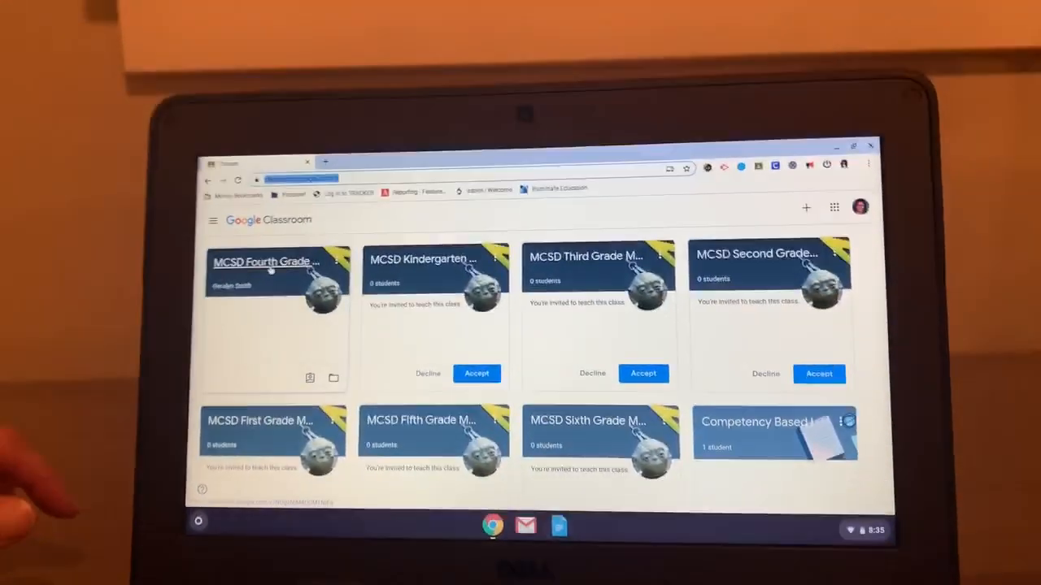
Enter the MCSD Fourth Grade Math Collaboration class and browse down its Stream
{"action": "left_click", "coordinate": [262, 260]}
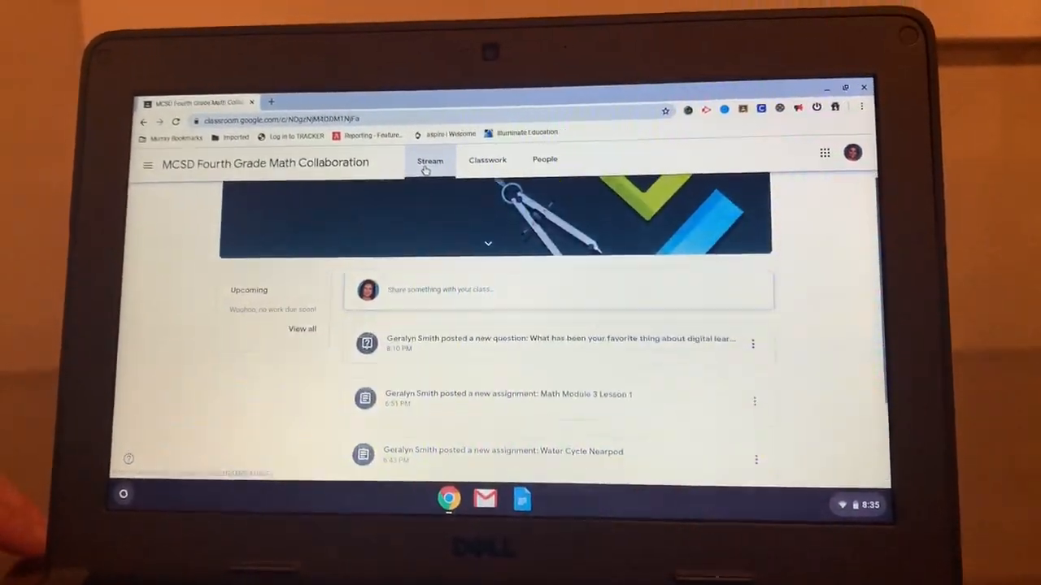
{"action": "scroll", "scroll_direction": "down", "scroll_amount": 3}
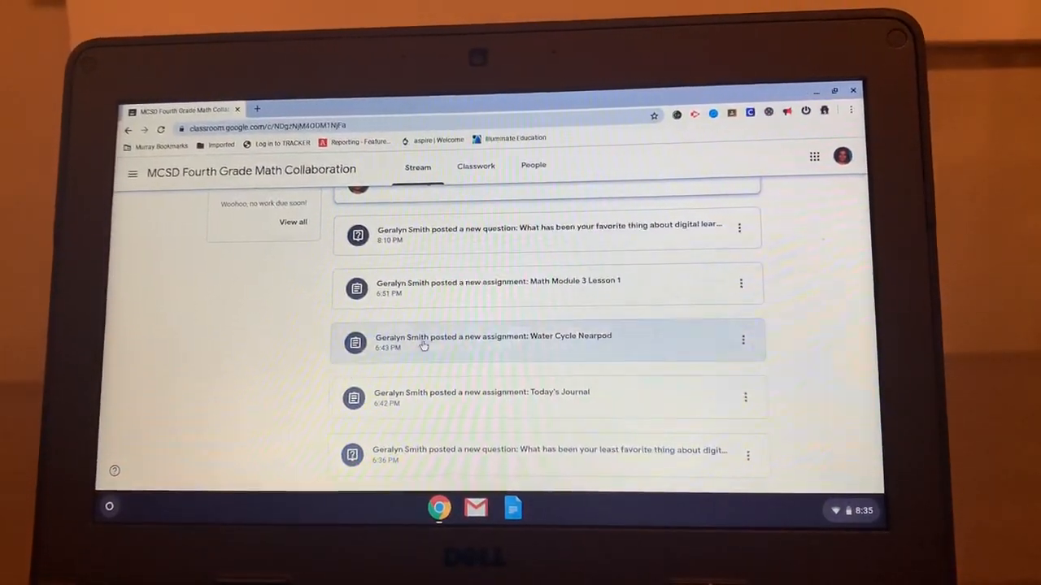
{"action": "mouse_move", "coordinate": [442, 377]}
{"action": "type", "text": "i like learning technolo"}
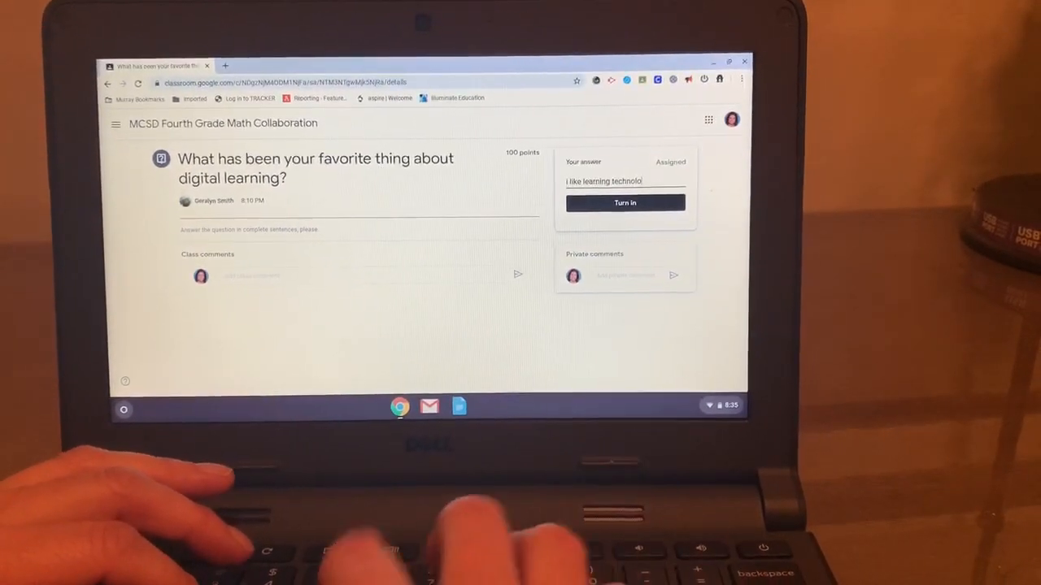
Turn in the answer "I like learning technology" and return to the class Stream
{"action": "left_click", "coordinate": [625, 202]}
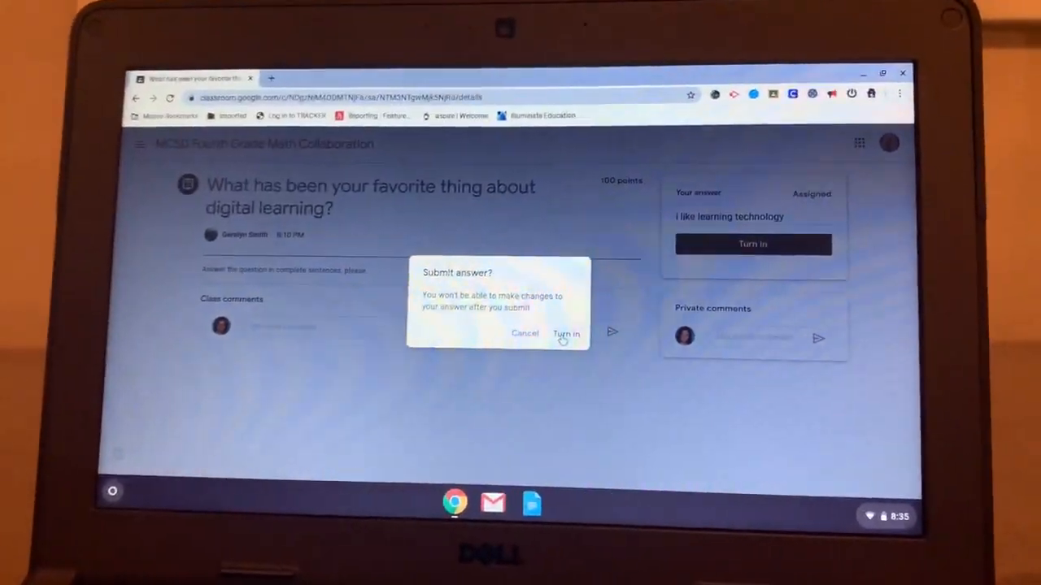
{"action": "left_click", "coordinate": [566, 333]}
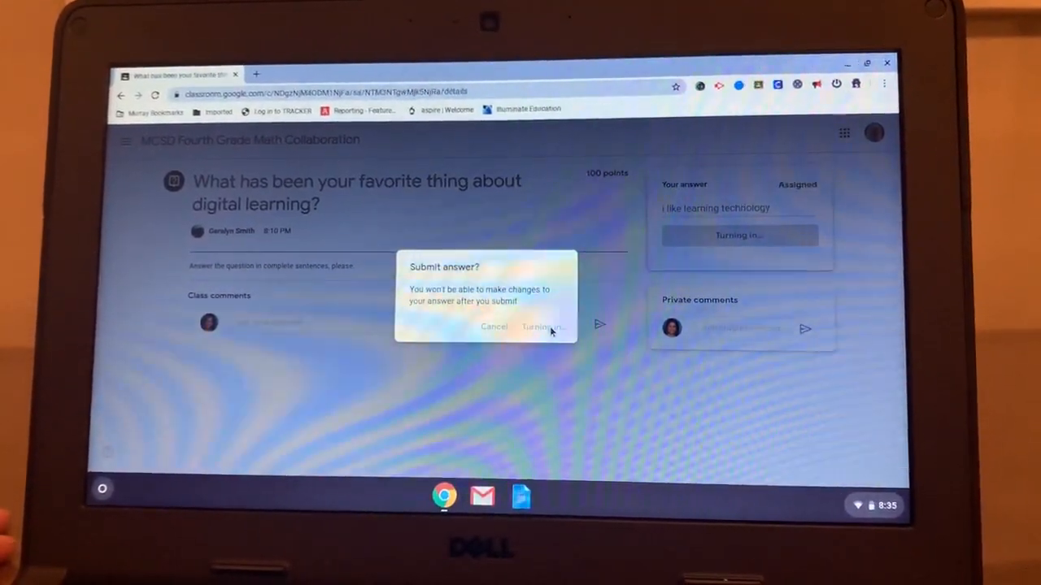
{"action": "left_click", "coordinate": [539, 325]}
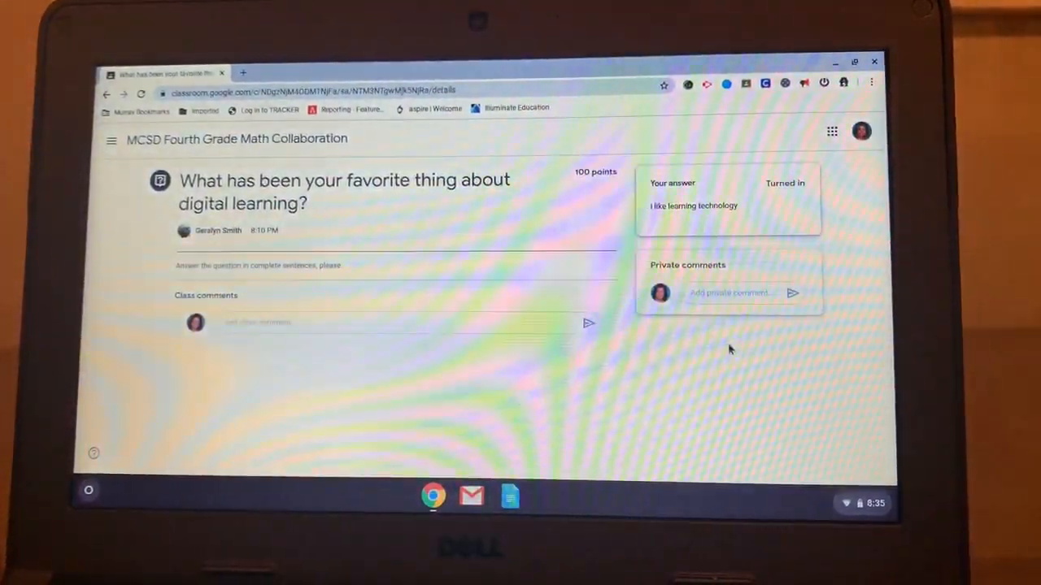
{"action": "left_click", "coordinate": [728, 293]}
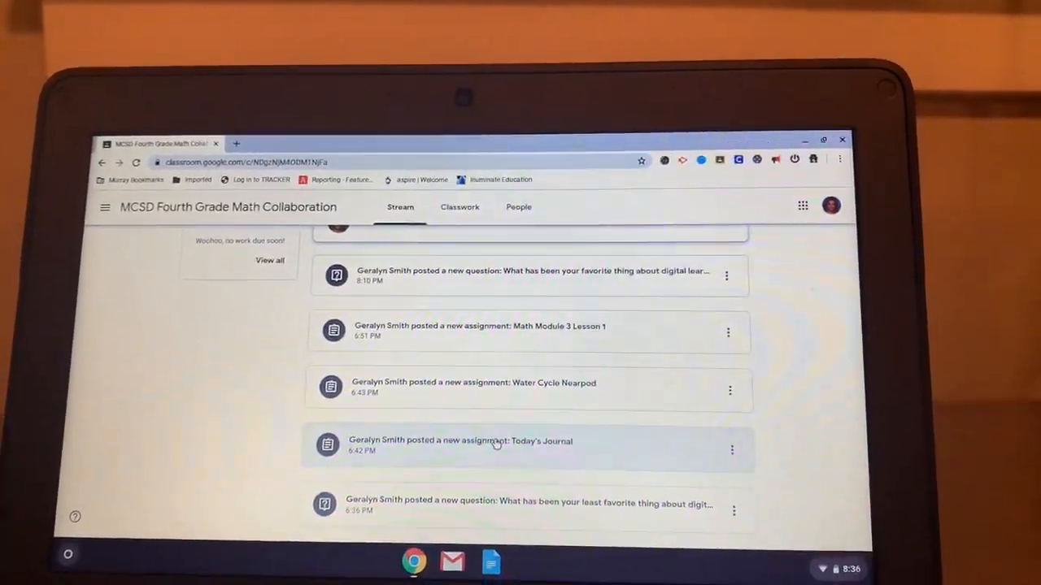
{"action": "left_click", "coordinate": [462, 445]}
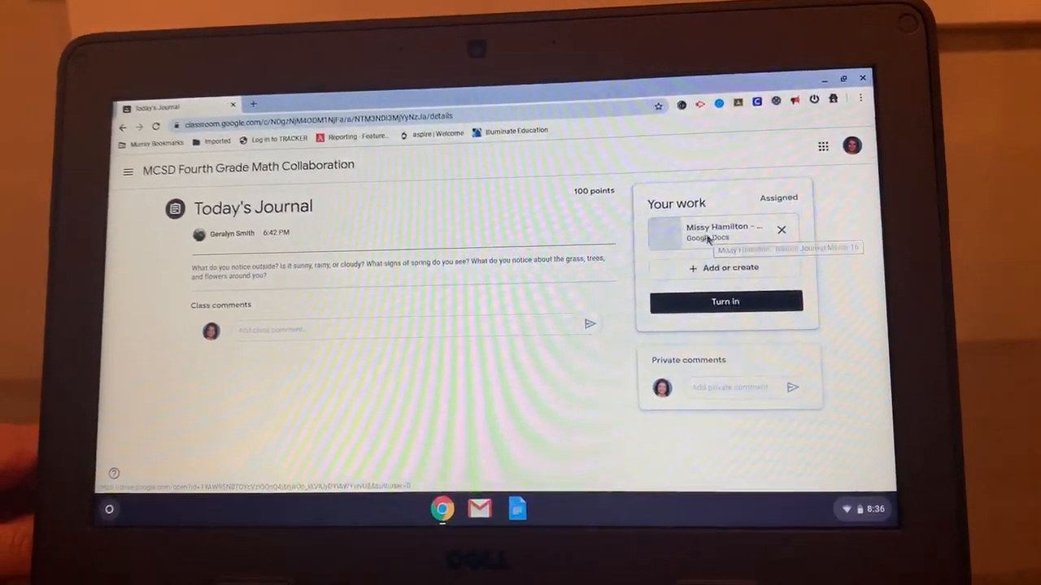
{"action": "left_click", "coordinate": [719, 231]}
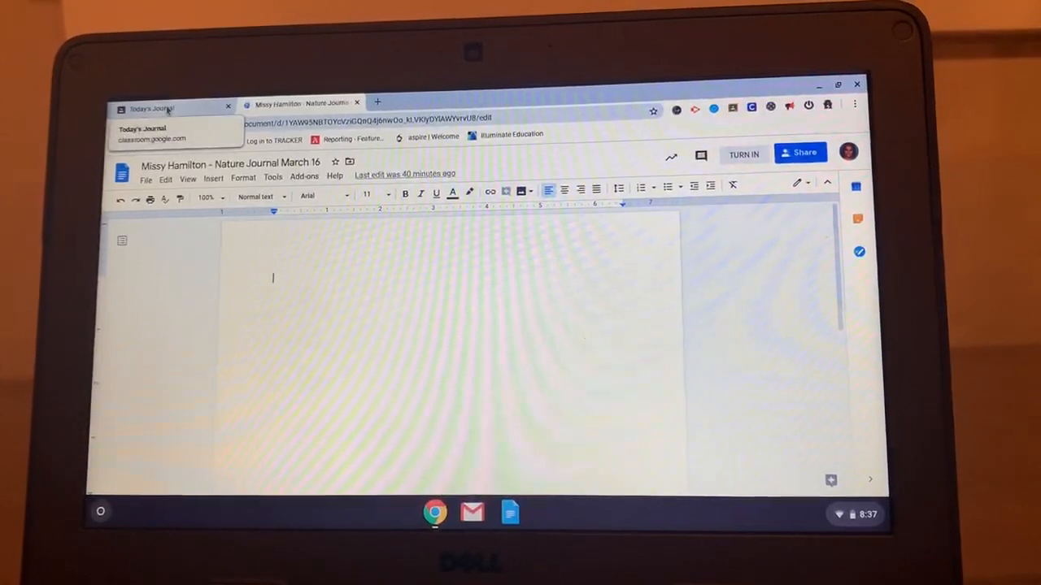
Write "It was sunny windy." in the nature journal document body
{"action": "left_click", "coordinate": [150, 108]}
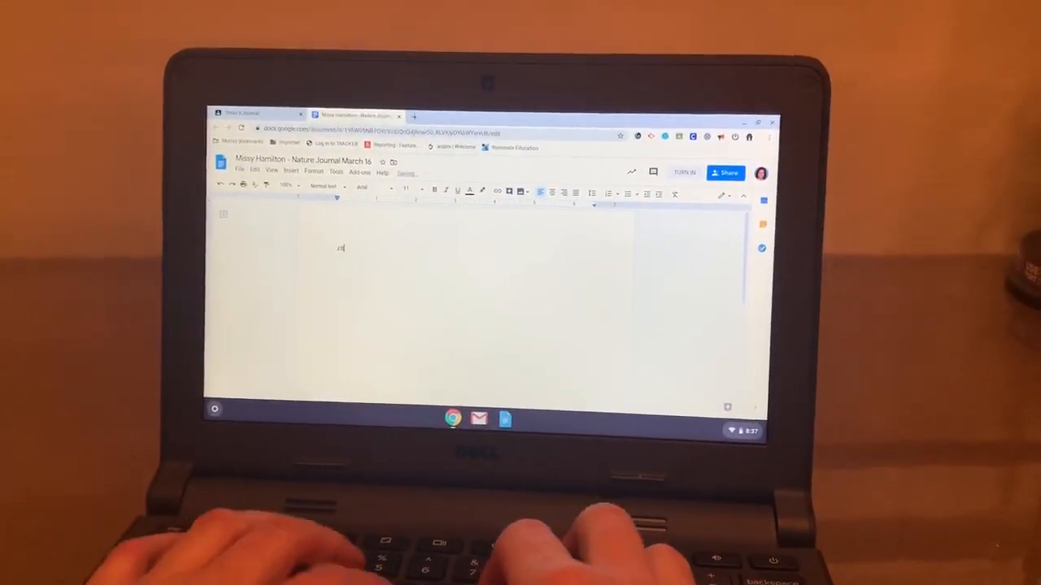
{"action": "type", "text": "lt was sunny but a little"}
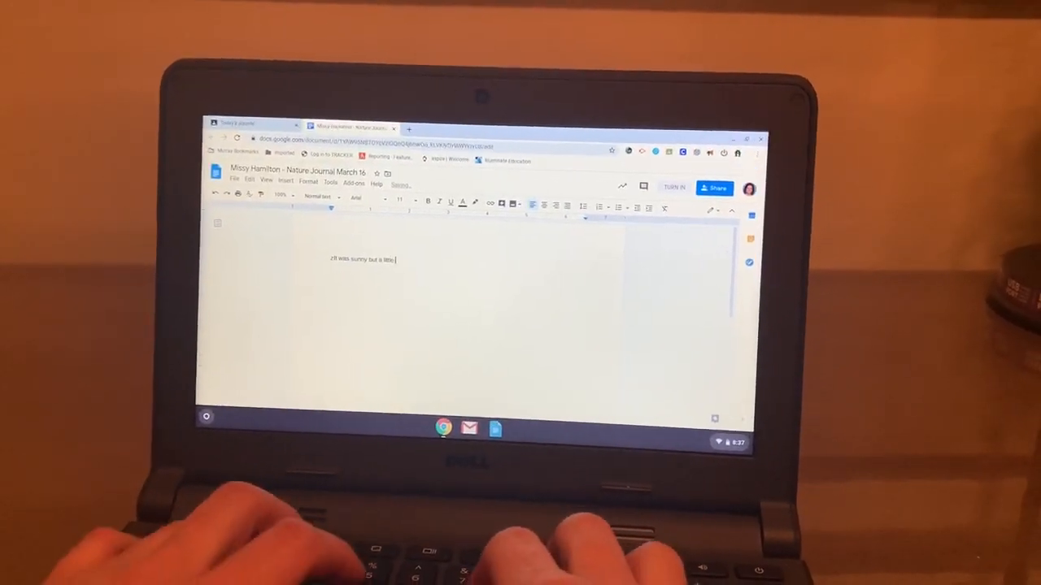
{"action": "type", "text": "windy."}
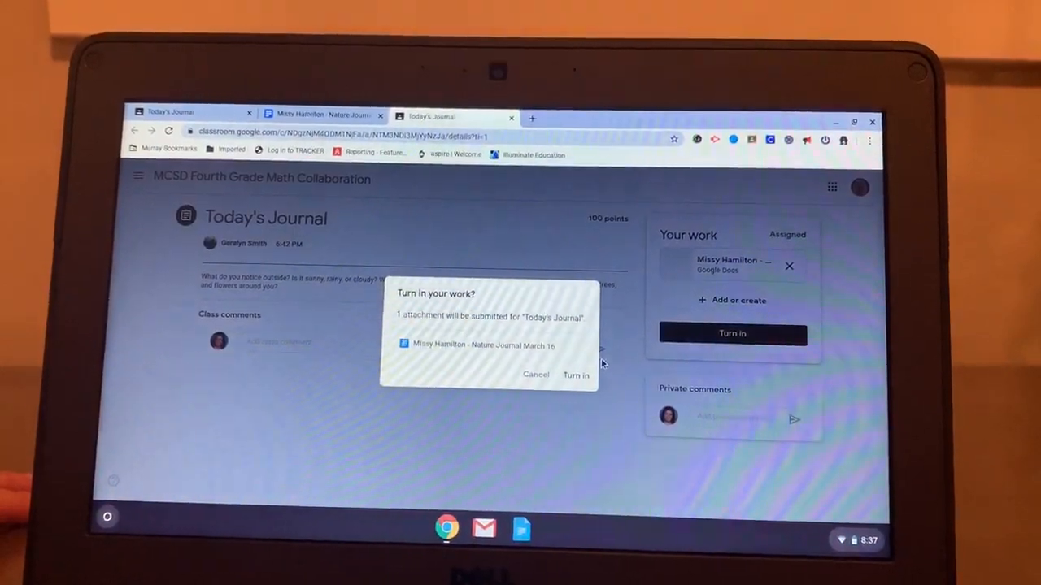
Confirm turning in Today's Journal with the nature journal doc attached
{"action": "left_click", "coordinate": [575, 374]}
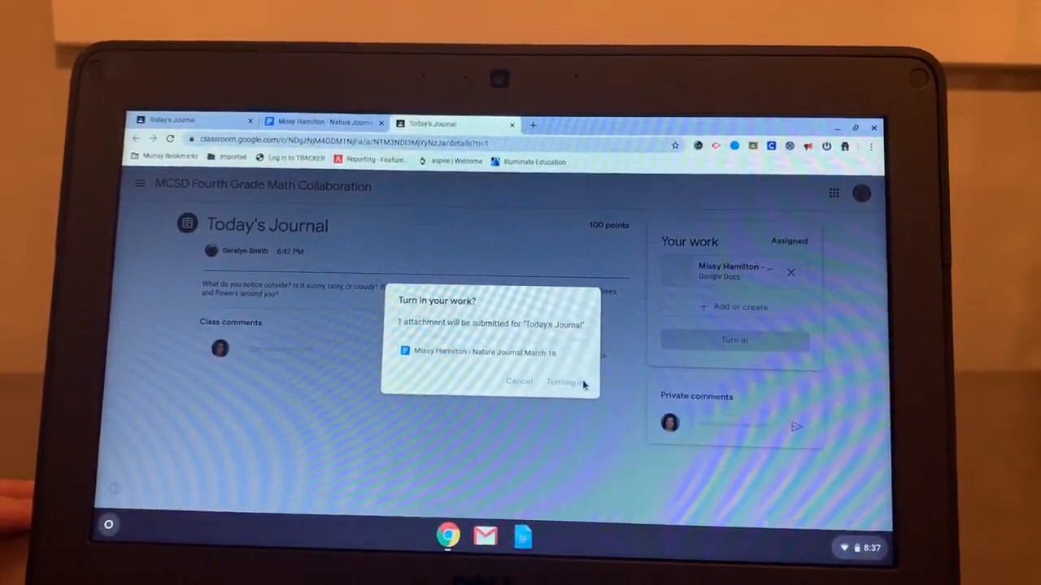
{"action": "left_click", "coordinate": [562, 381]}
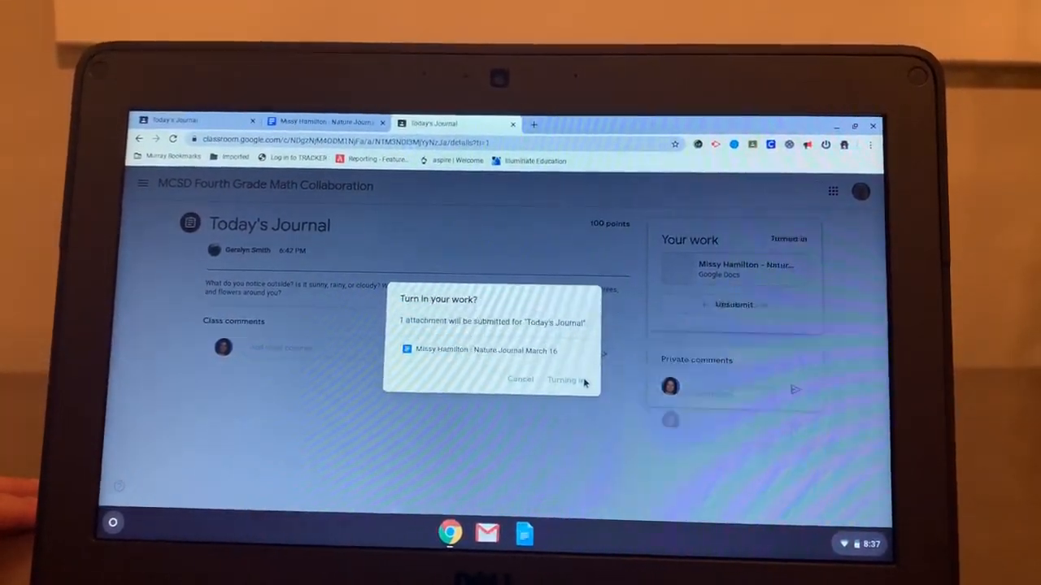
{"action": "left_click", "coordinate": [564, 381]}
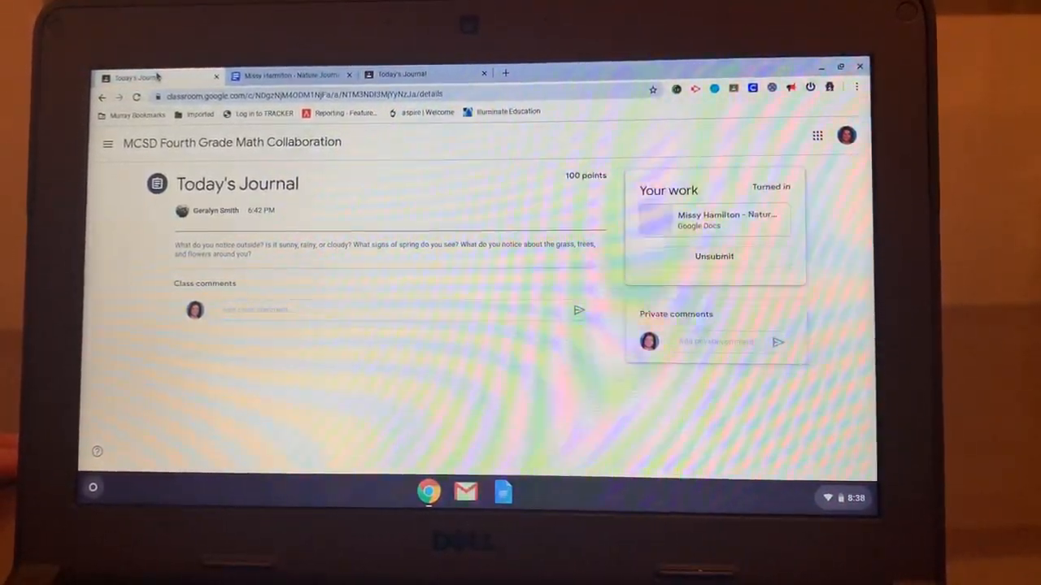
{"action": "mouse_move", "coordinate": [138, 78]}
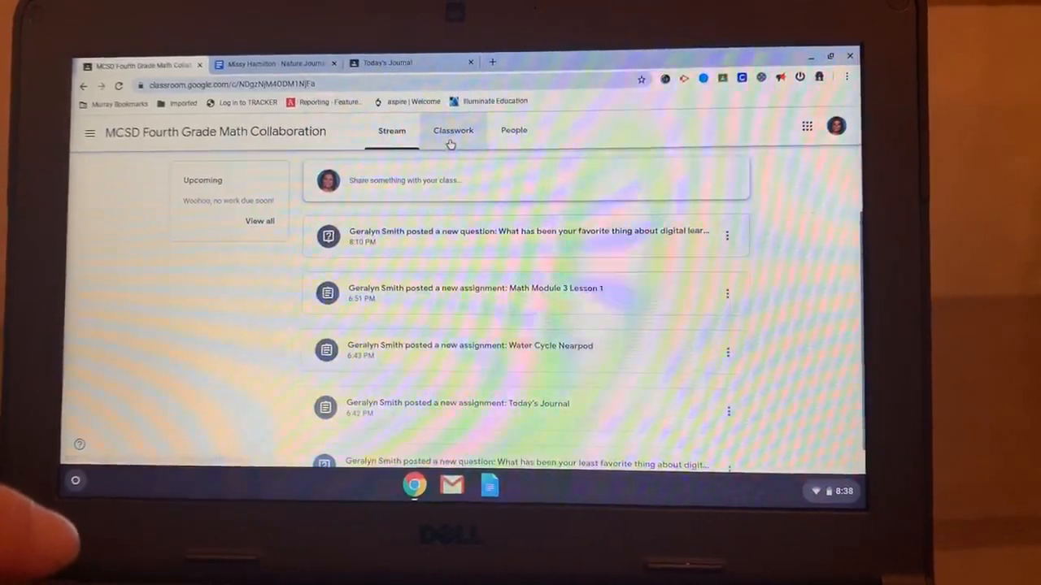
{"action": "left_click", "coordinate": [452, 130]}
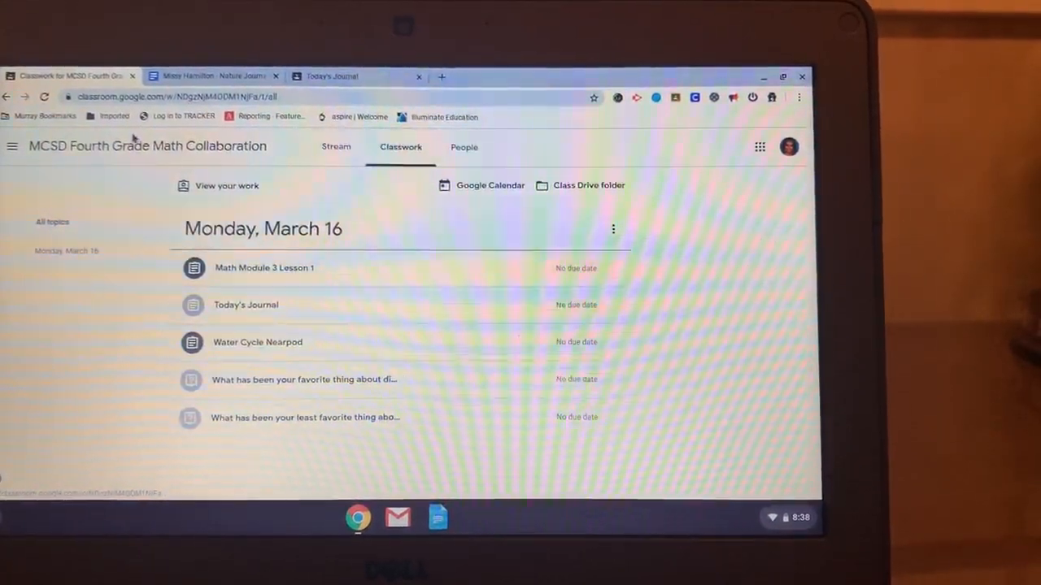
{"action": "left_click", "coordinate": [335, 146]}
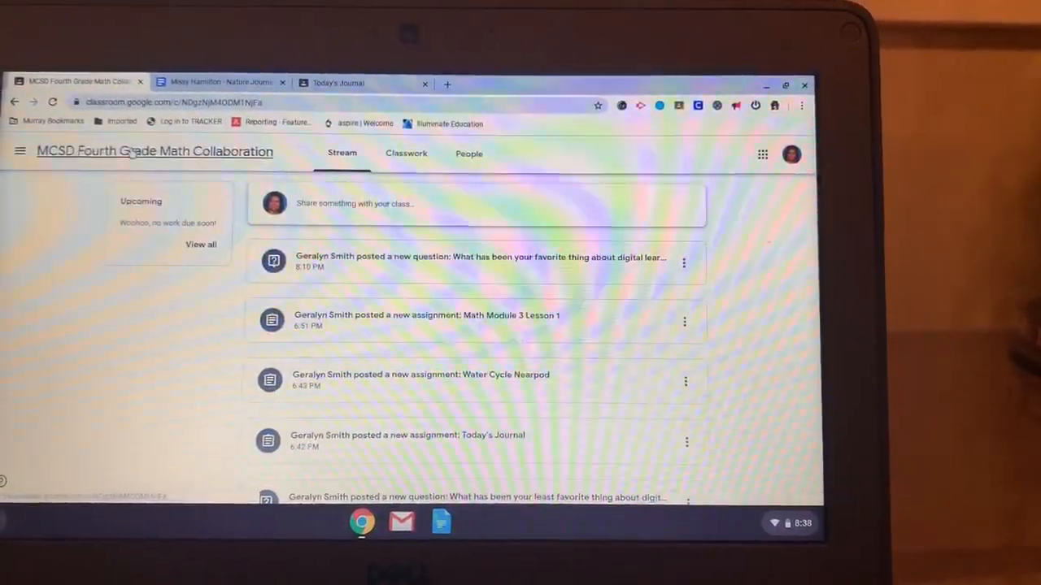